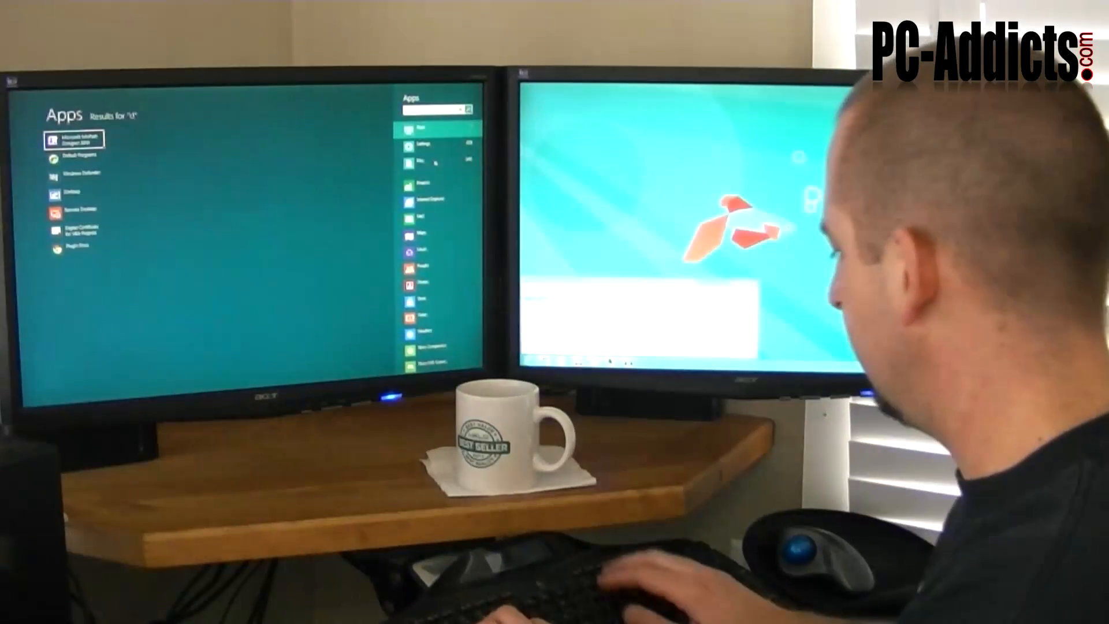
Step: Search the Start screen apps for 'banana', see no matches, and dismiss the search
{"action": "type", "text": "banana"}
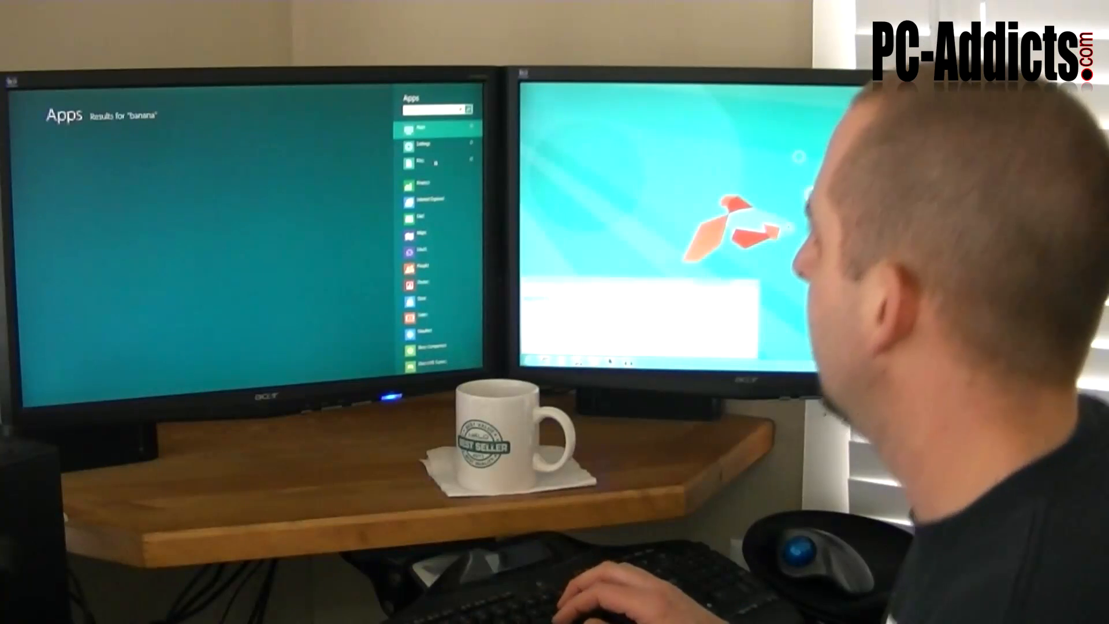
{"action": "key", "text": "Escape"}
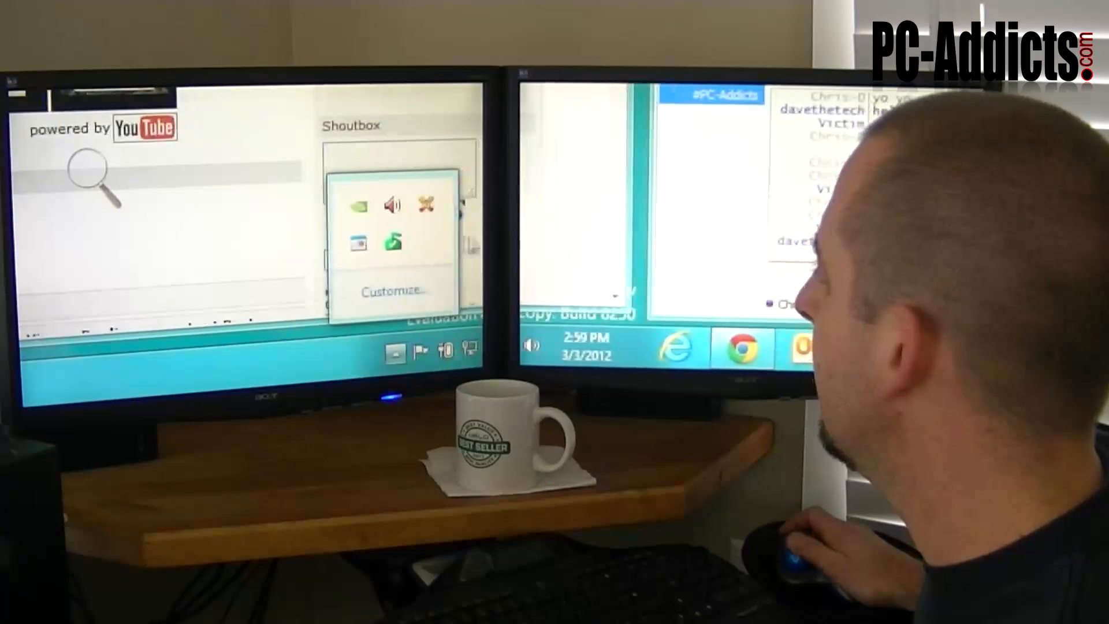
{"action": "mouse_move", "coordinate": [357, 244]}
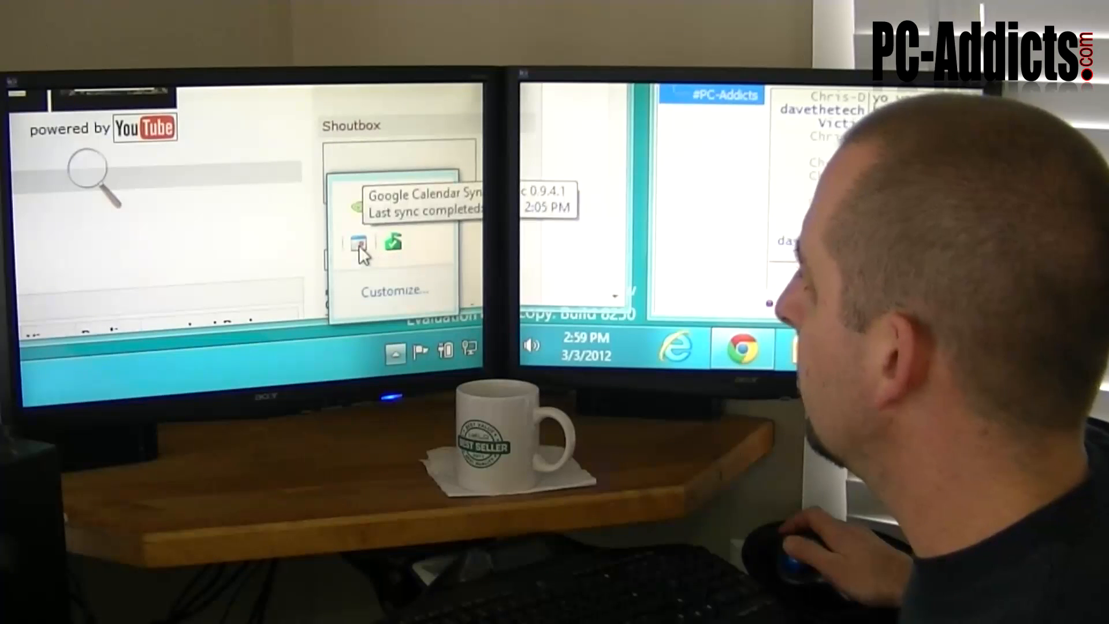